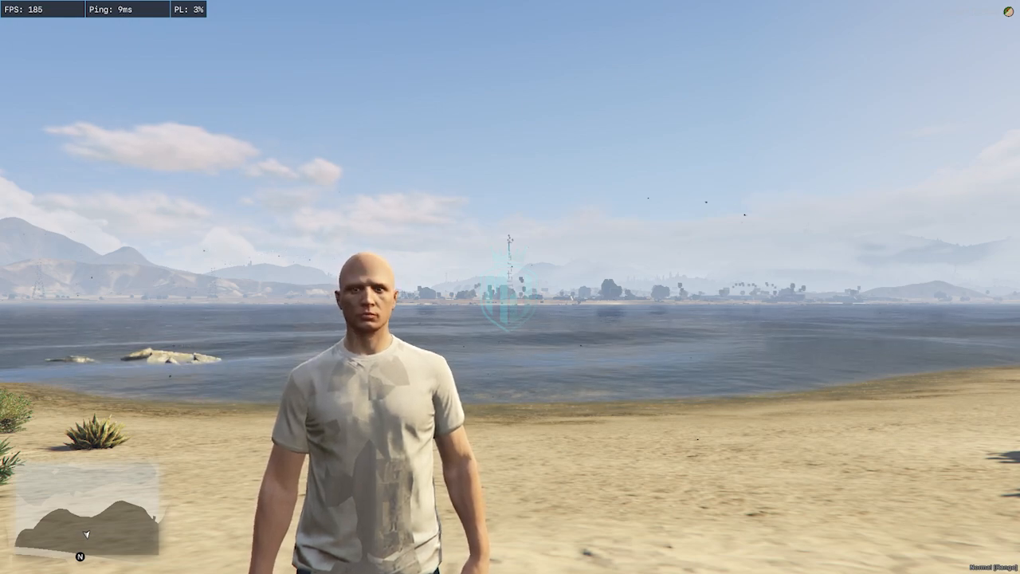
# - Bring up the zPause forum release page and reach its Download GitHub link
pyautogui.click(9, 566)
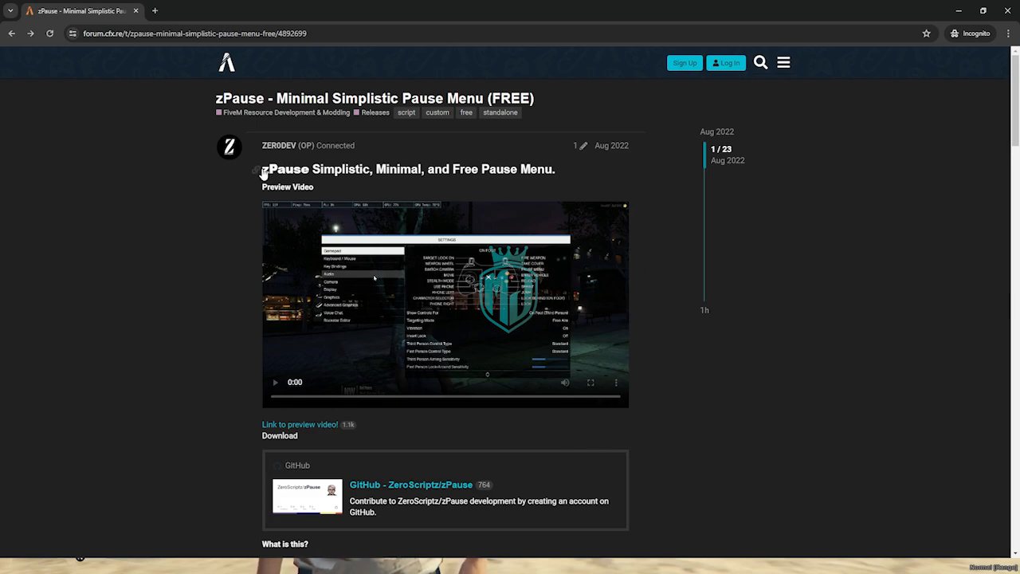
pyautogui.moveTo(258, 163)
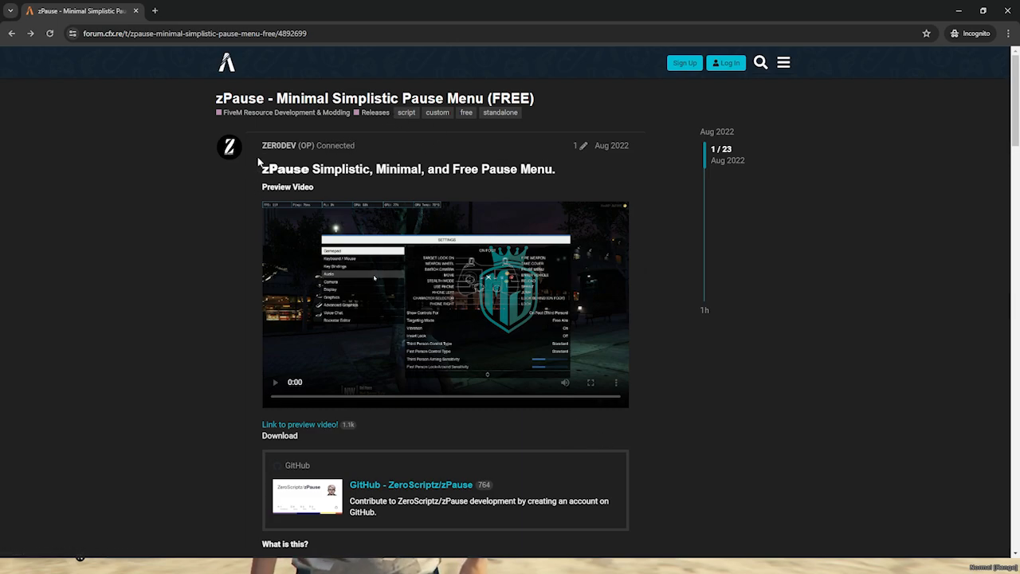
pyautogui.scroll(-3)
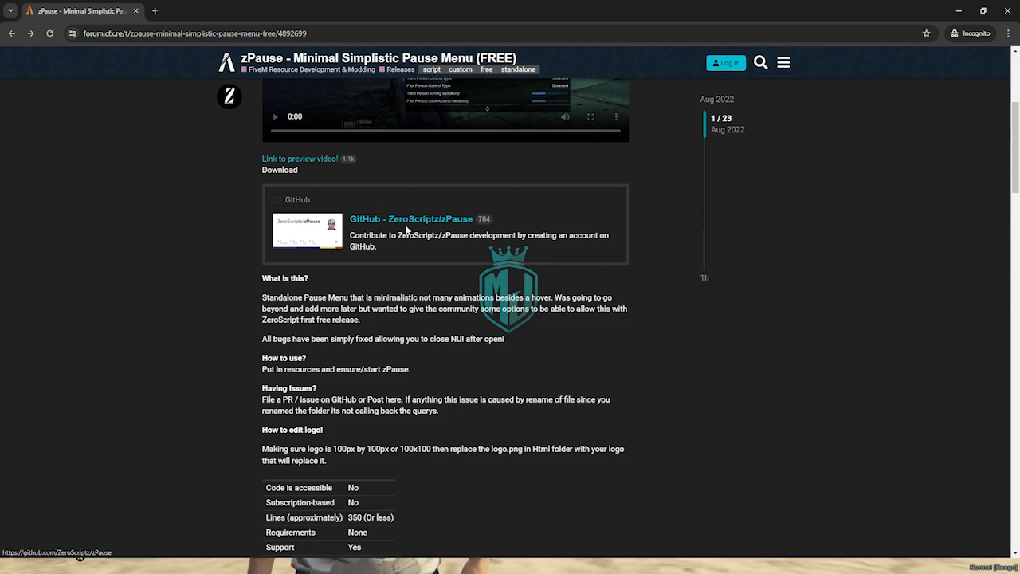
# - Follow the GitHub - ZeroScriptz/zPause link card into the repository's file listing
pyautogui.click(412, 219)
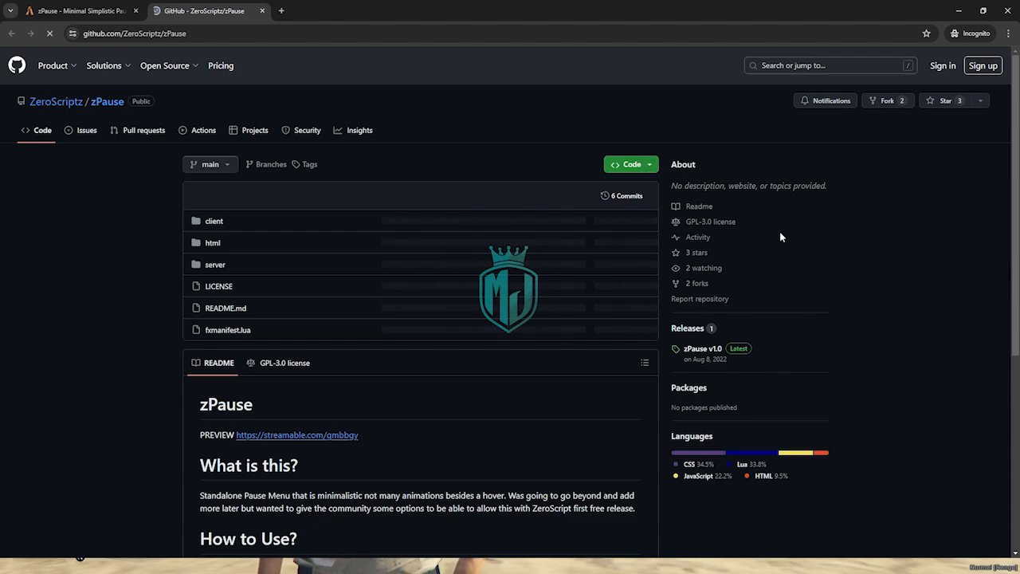
pyautogui.moveTo(817, 248)
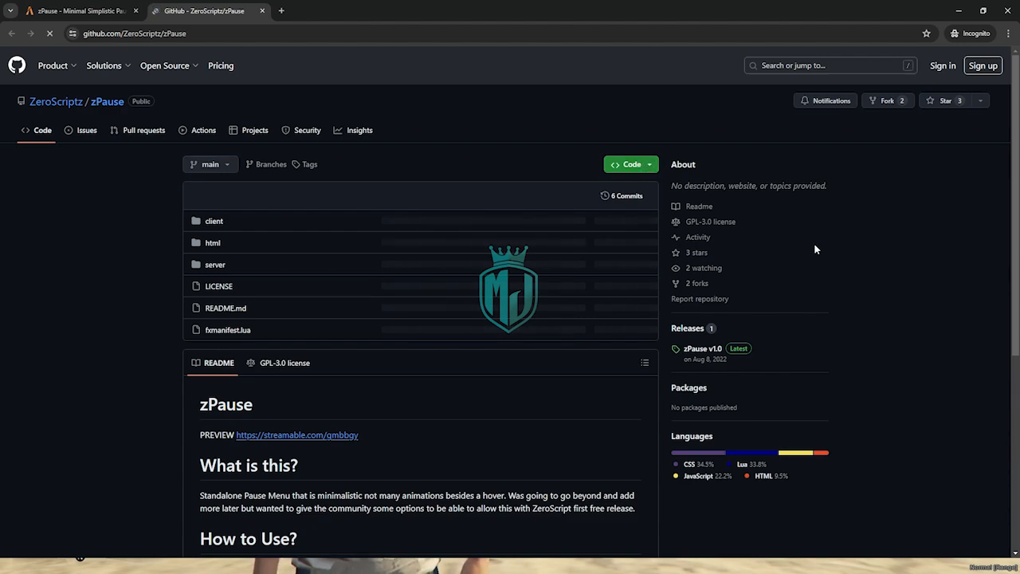
pyautogui.click(632, 165)
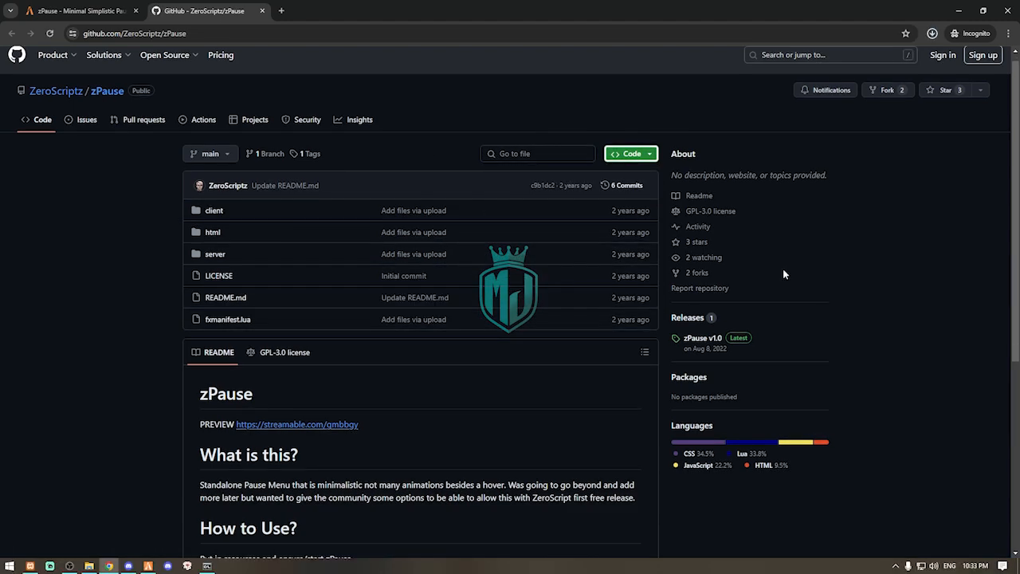
pyautogui.moveTo(916, 55)
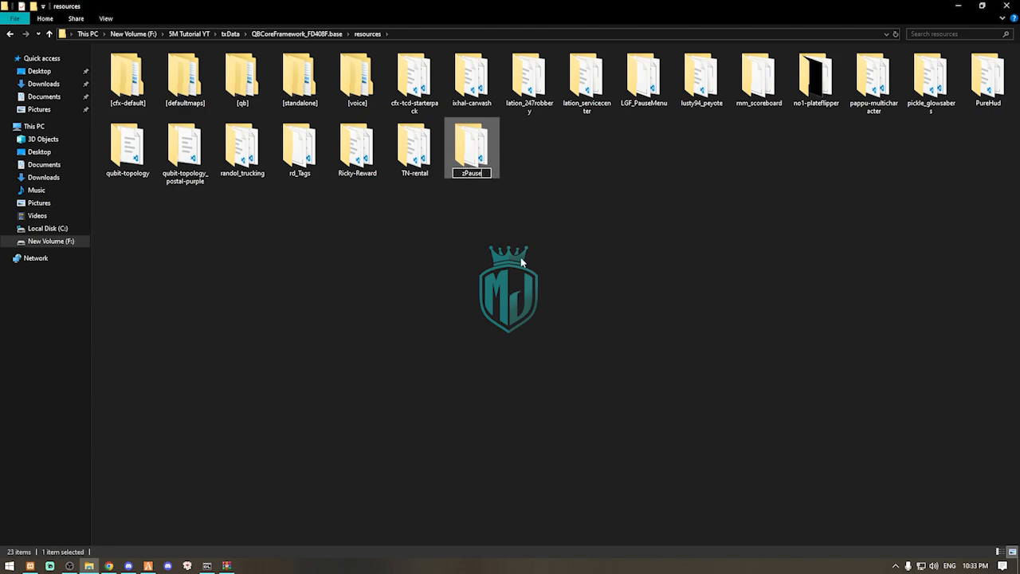
# - Enter the server's resources folder where the zPause folder now sits
pyautogui.doubleClick(472, 147)
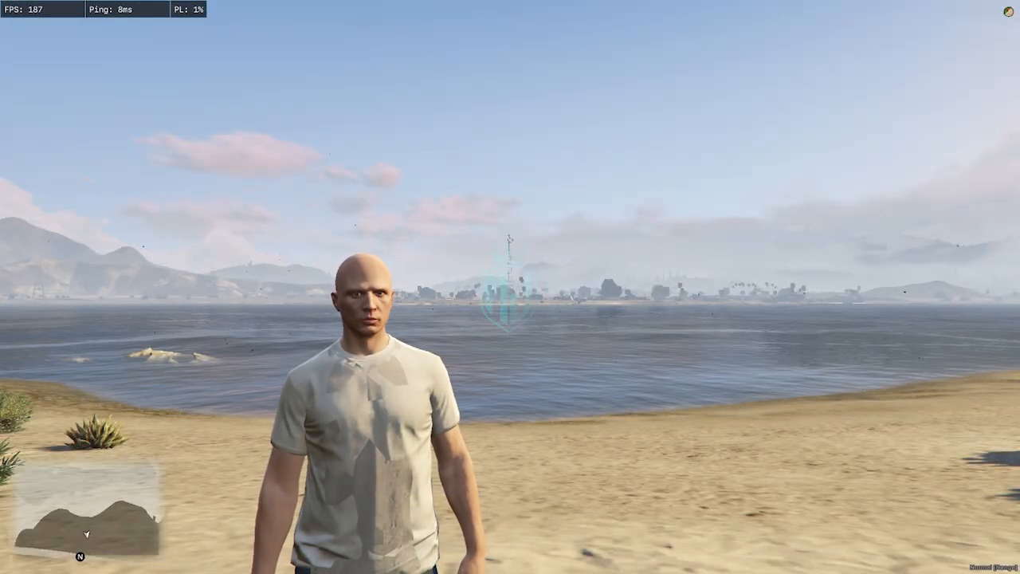
# - Run 'refresh' in the F8 console, then enter 'ensure zPause' to start the menu
pyautogui.write('refre')
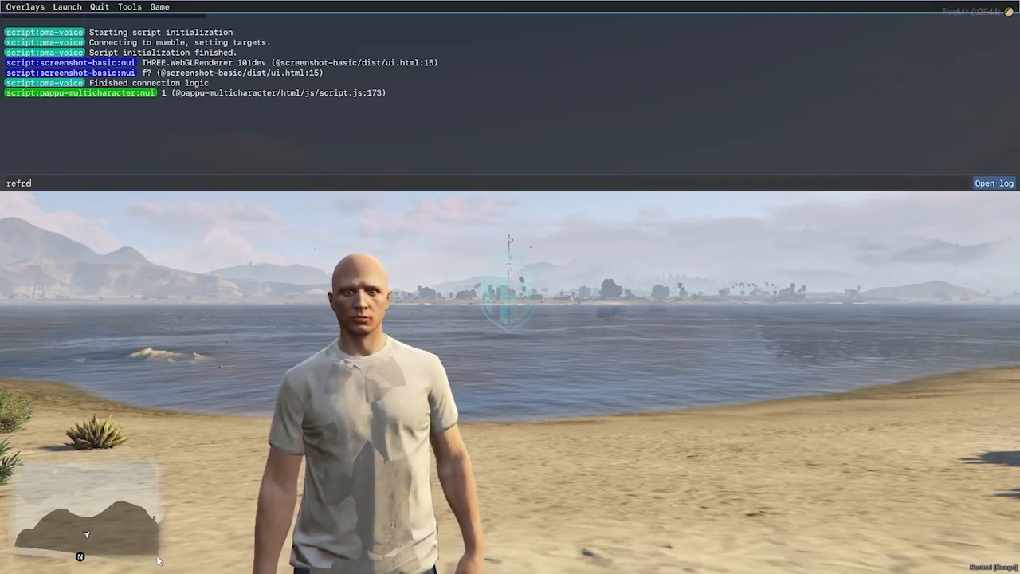
pyautogui.press('enter')
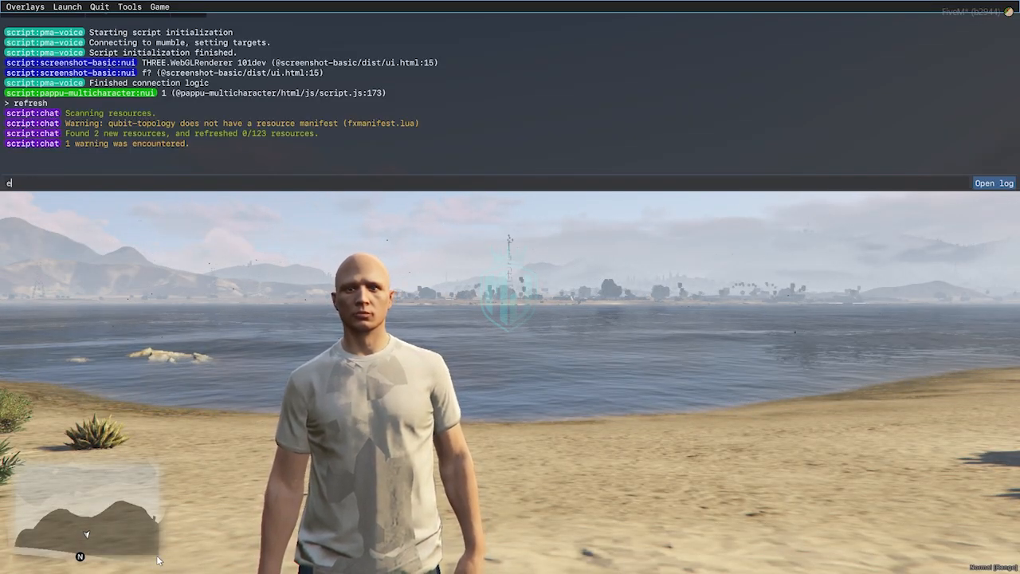
pyautogui.write('nsure zPause')
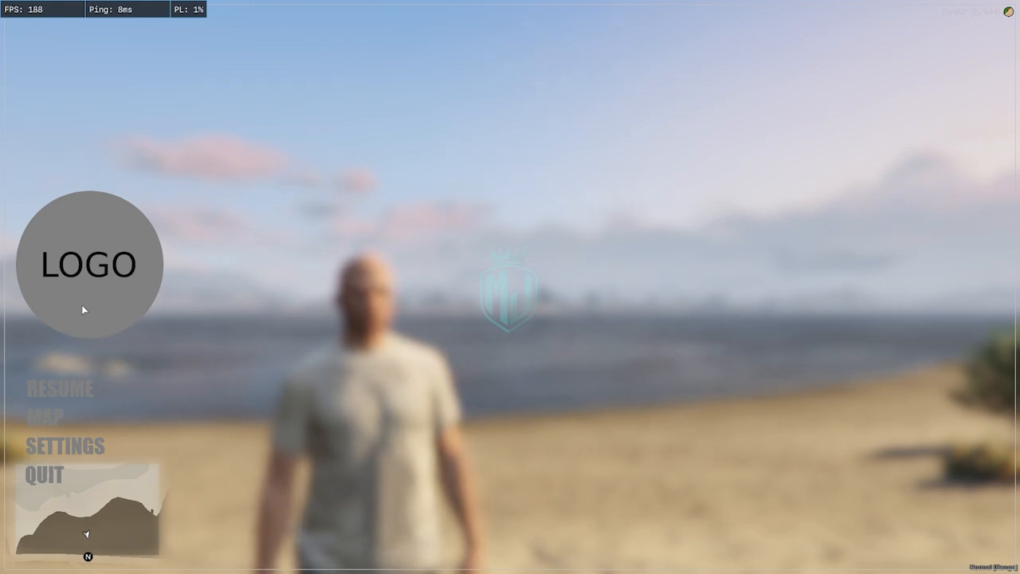
pyautogui.moveTo(129, 380)
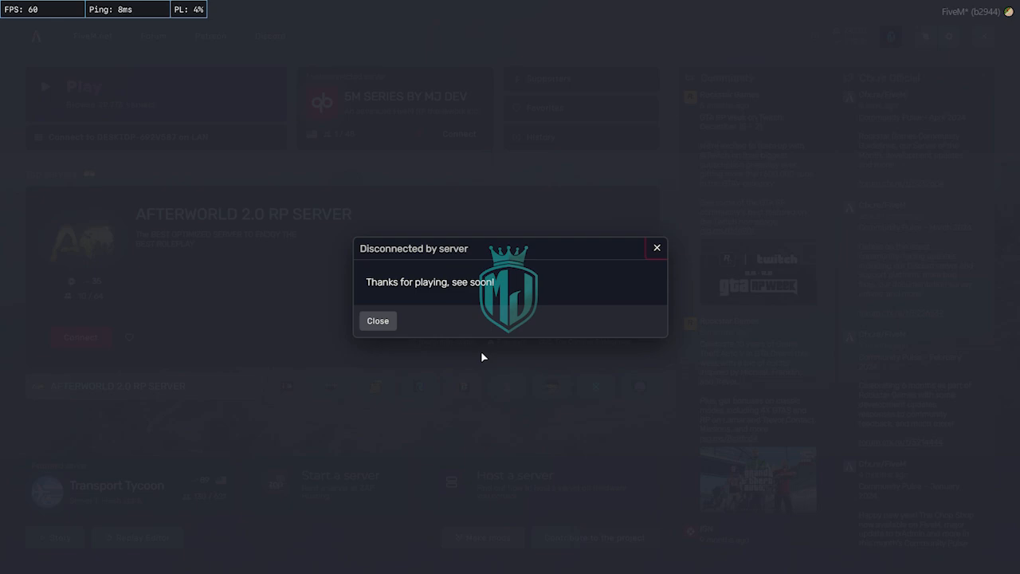
pyautogui.moveTo(349, 236)
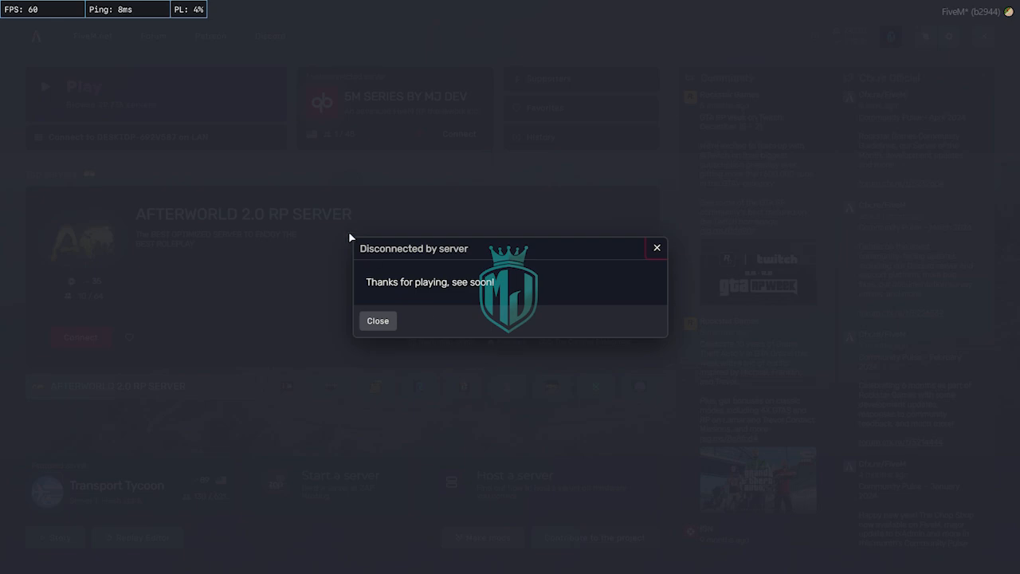